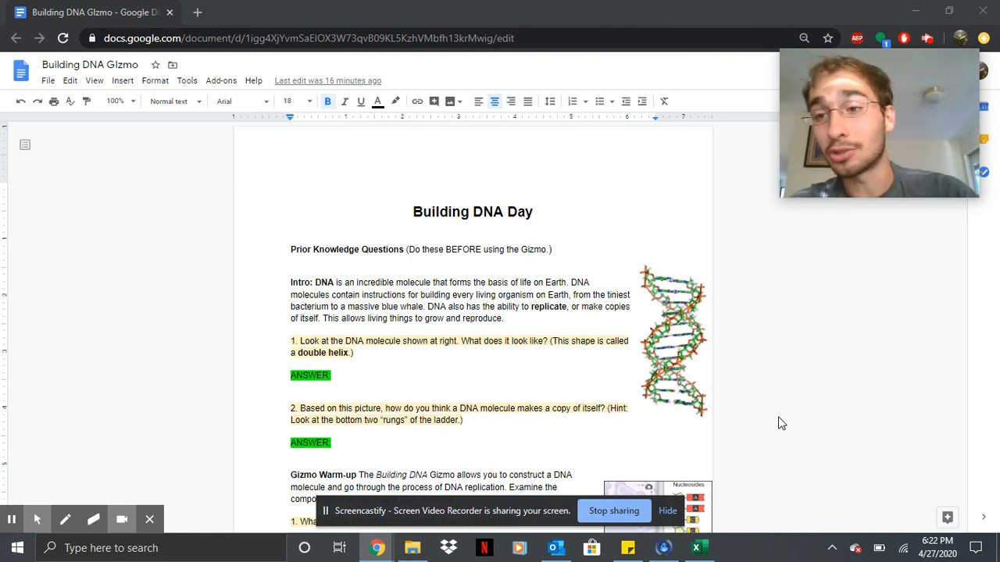
Step: Sign in to ExploreLearning Gizmos with the saved account details
{"action": "scroll", "scroll_direction": "down", "scroll_amount": 3}
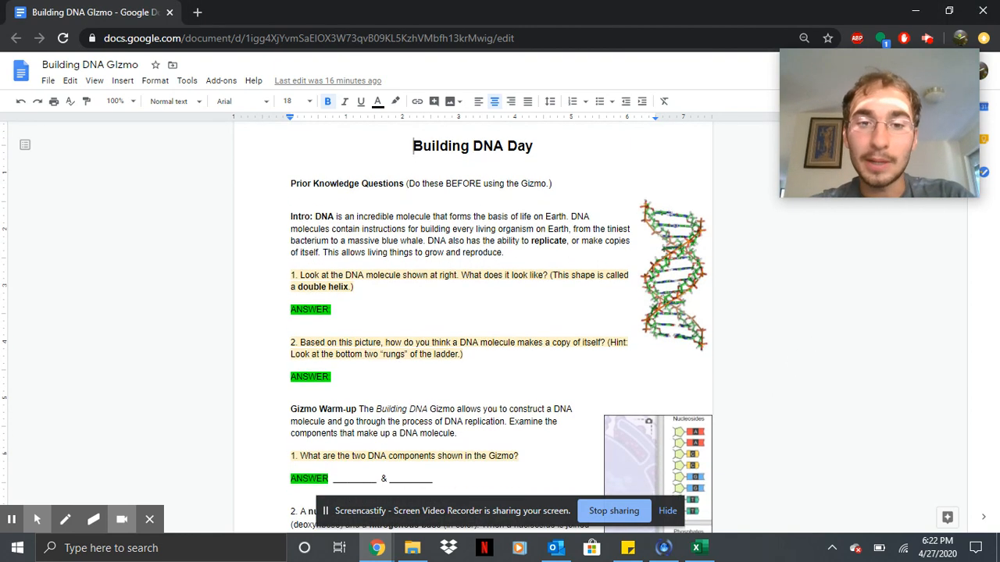
{"action": "scroll", "scroll_direction": "down", "scroll_amount": 3}
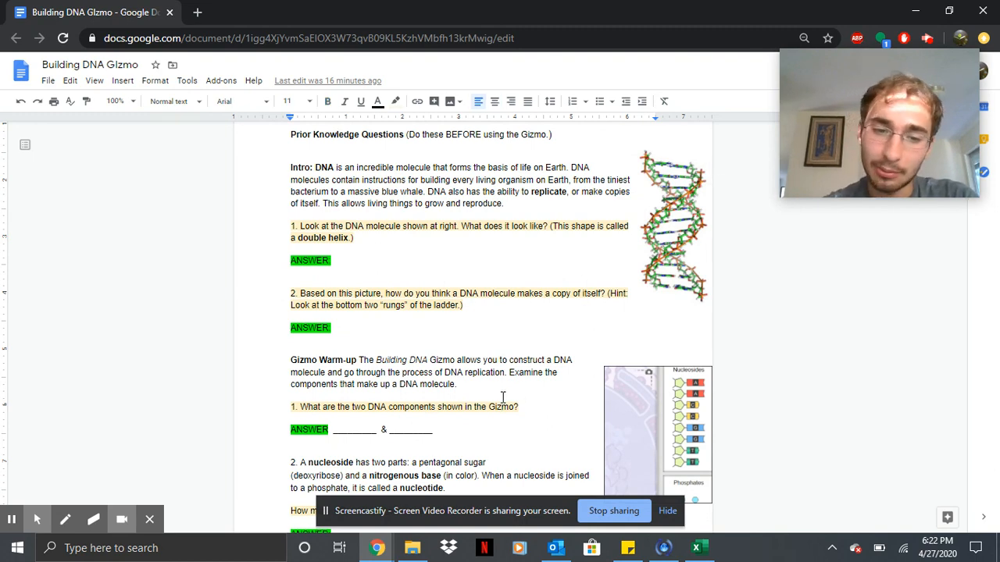
{"action": "scroll", "scroll_direction": "down", "scroll_amount": 3}
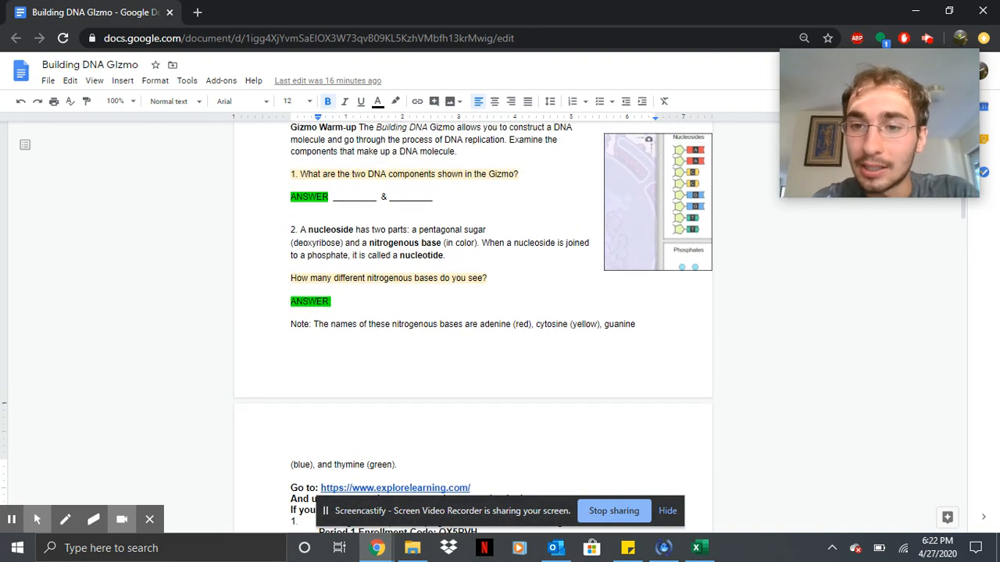
{"action": "mouse_move", "coordinate": [587, 275]}
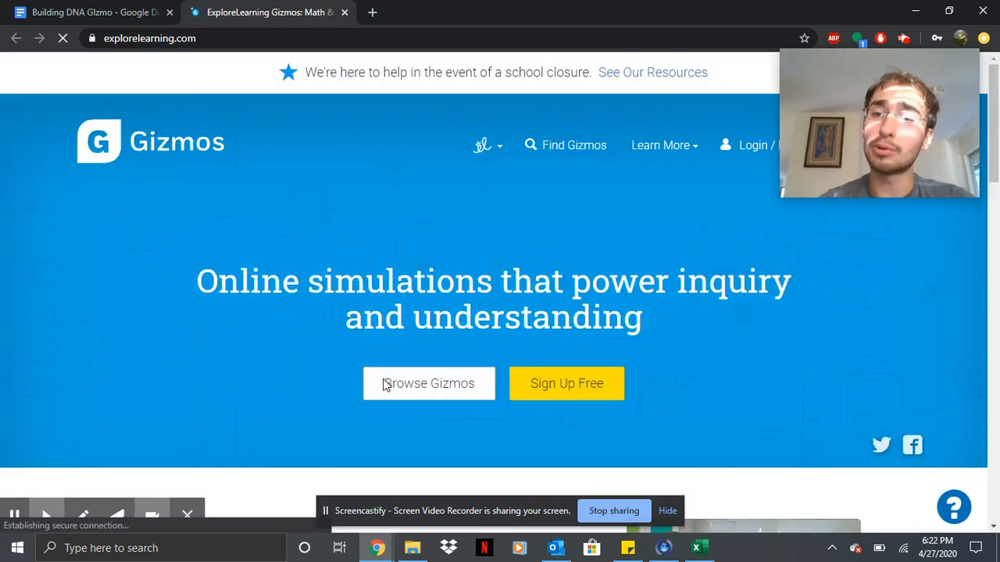
{"action": "left_click", "coordinate": [752, 145]}
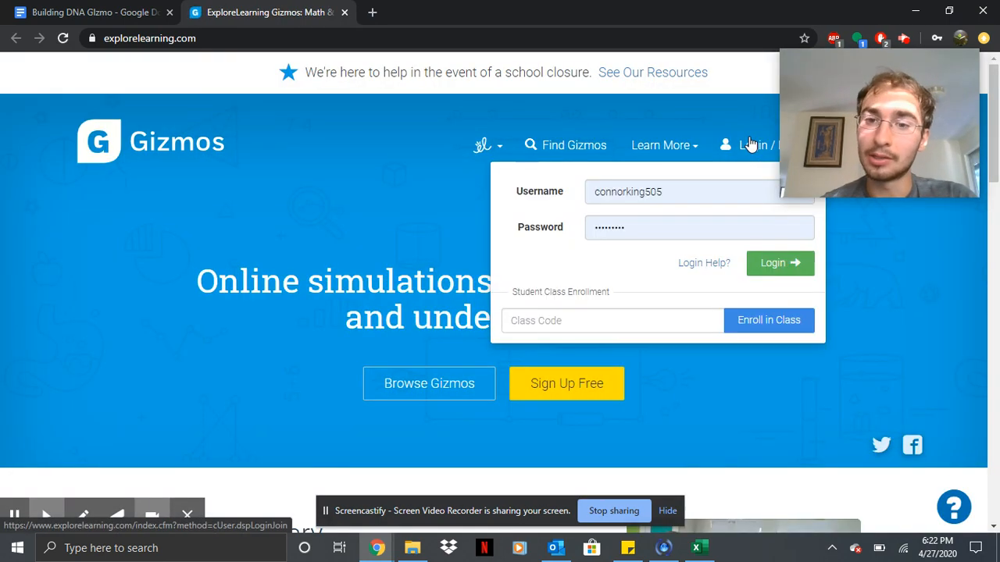
{"action": "left_click", "coordinate": [778, 262]}
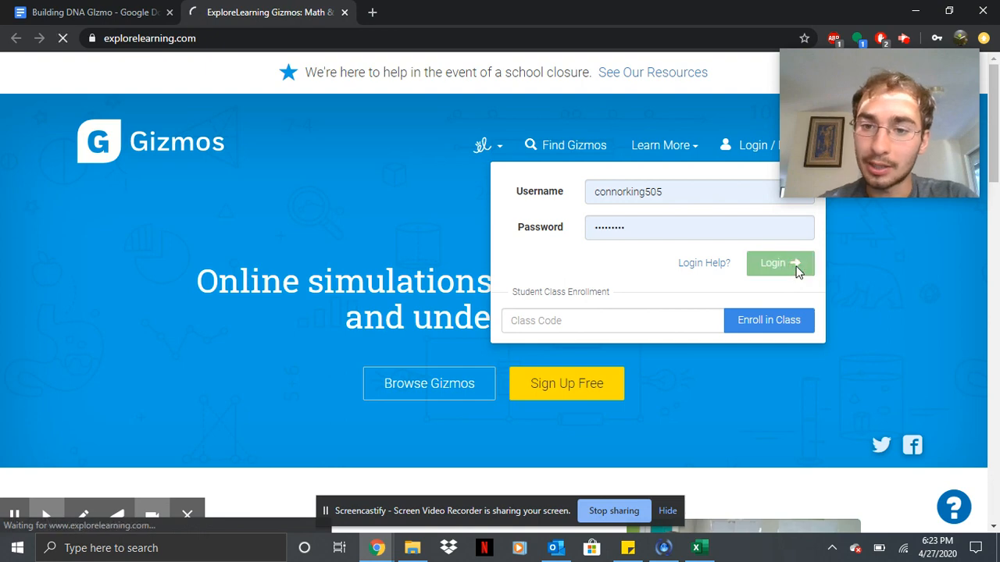
{"action": "left_click", "coordinate": [778, 262]}
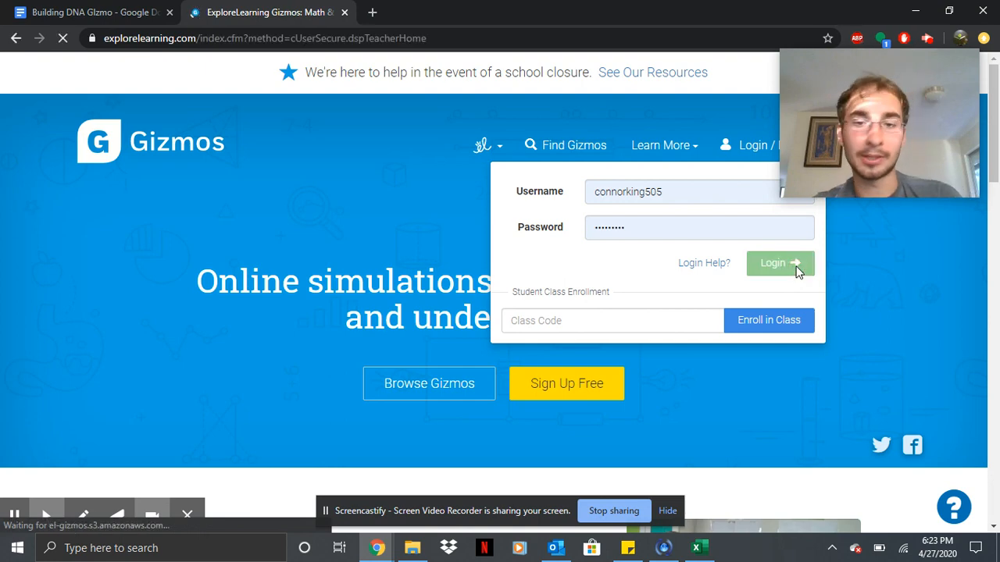
{"action": "left_click", "coordinate": [778, 263]}
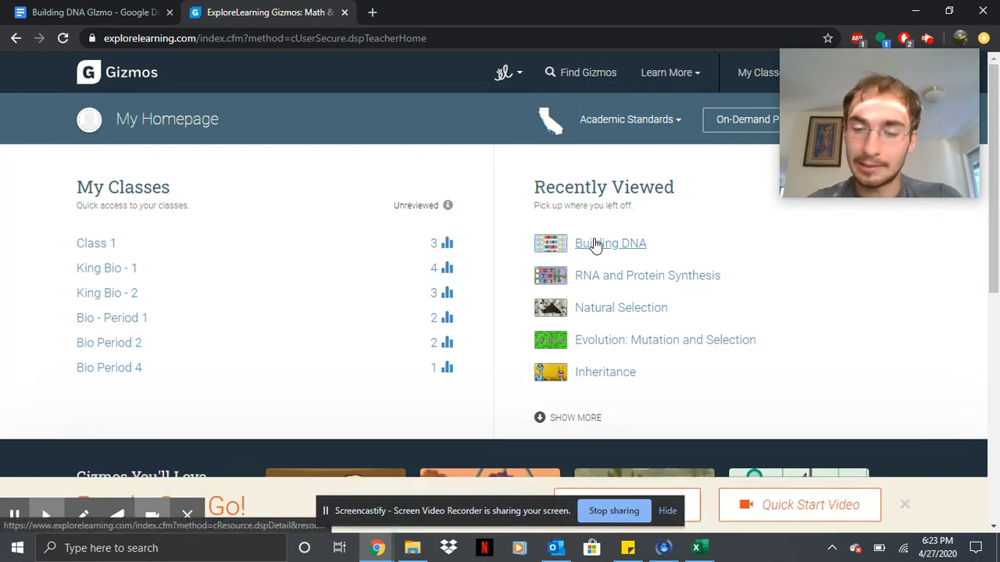
Step: Go to the Building DNA lesson page from Recently Viewed
{"action": "left_click", "coordinate": [610, 244]}
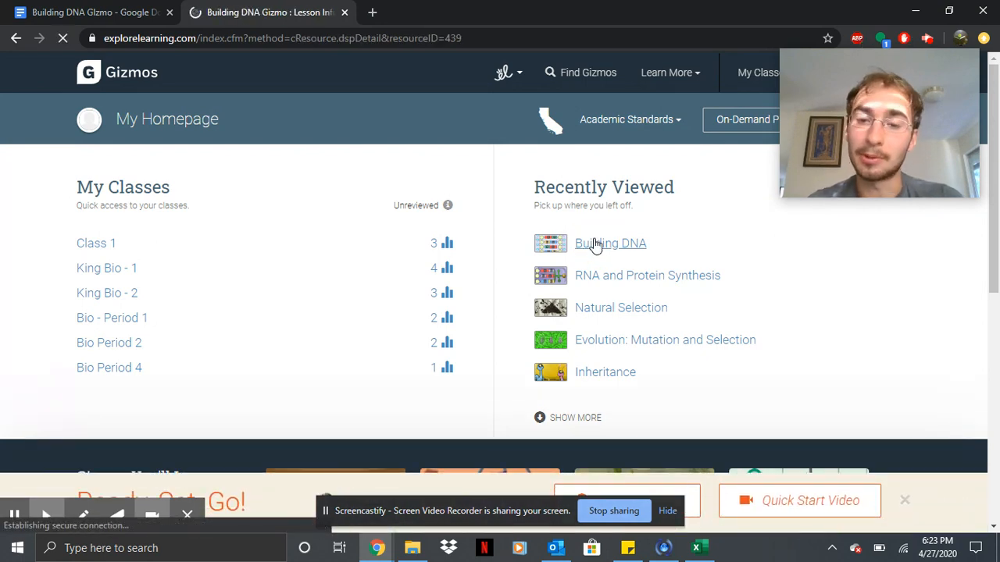
{"action": "left_click", "coordinate": [610, 244]}
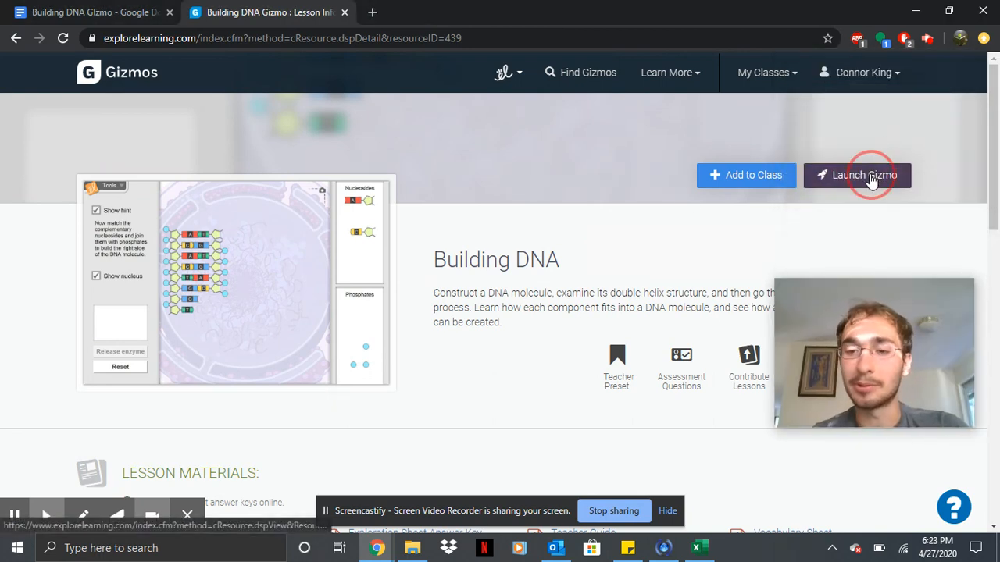
Step: Launch the Building DNA Gizmo and expand it to full screen
{"action": "left_click", "coordinate": [856, 175]}
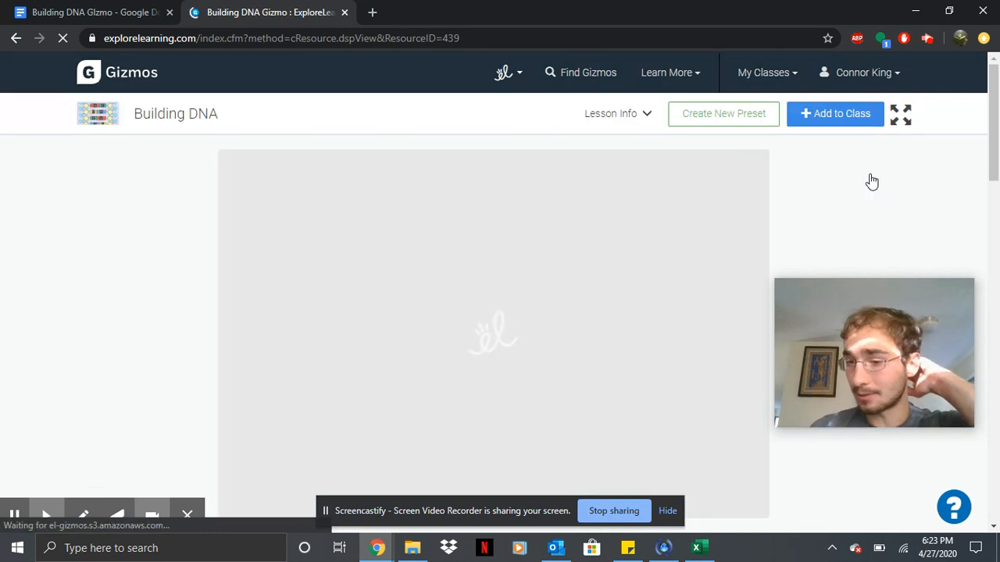
{"action": "left_click", "coordinate": [900, 112]}
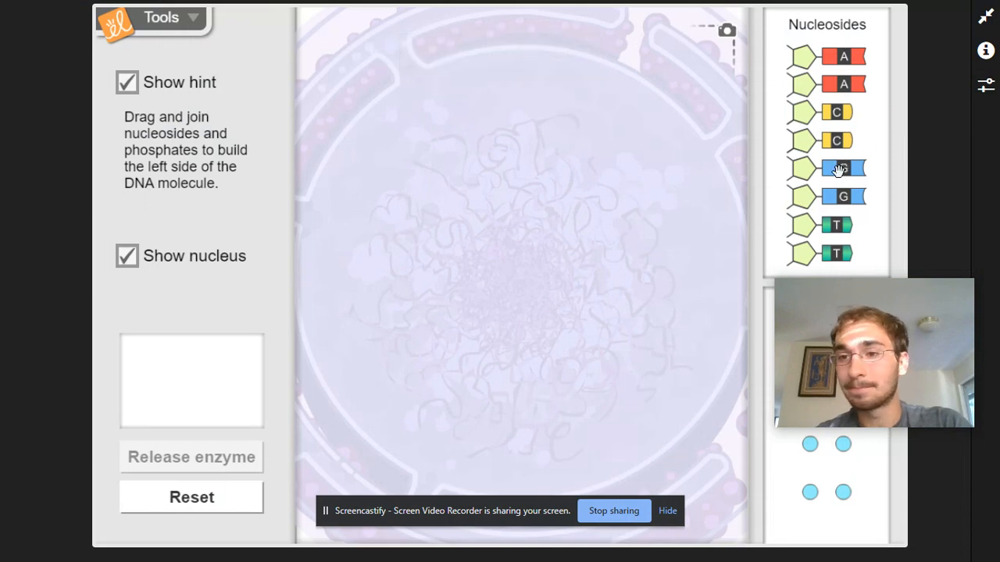
Step: Place a G nucleoside in the nucleus and join a phosphate to it
{"action": "left_click_drag", "start_coordinate": [828, 169], "coordinate": [550, 222]}
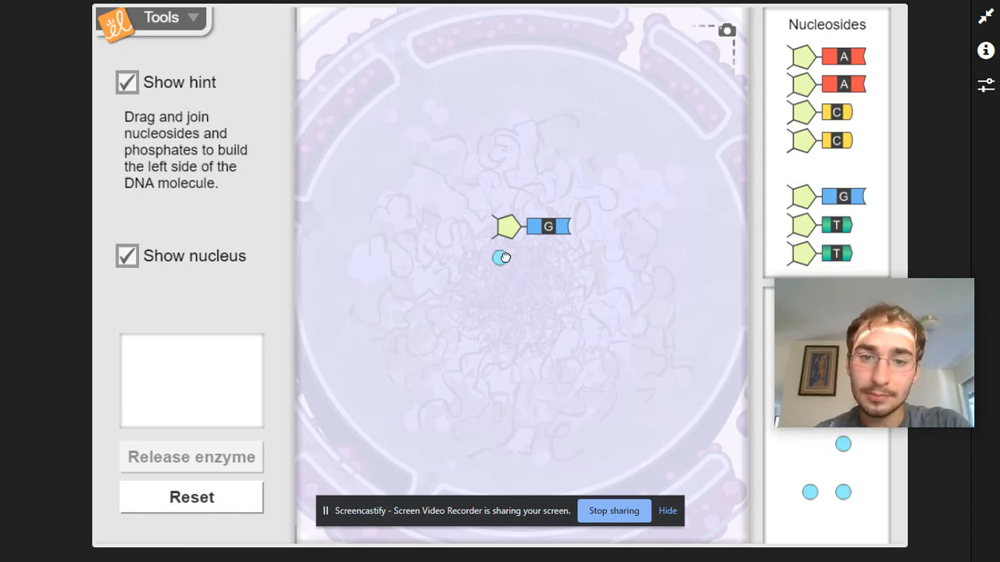
{"action": "left_click_drag", "start_coordinate": [503, 258], "coordinate": [484, 240]}
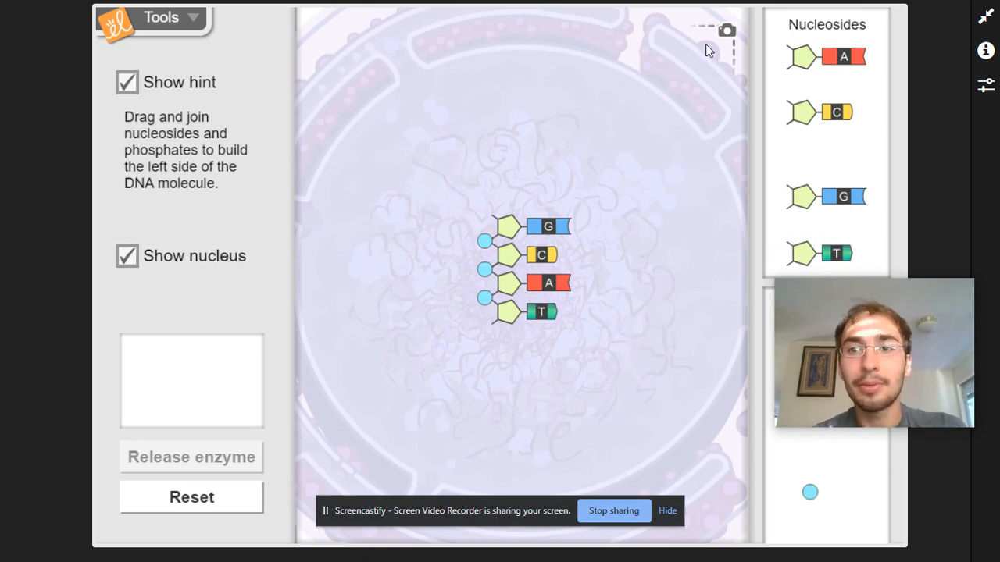
Step: Hide and restore the nucleus background, leaving the G-C-A-T strand unchanged
{"action": "left_click", "coordinate": [728, 30]}
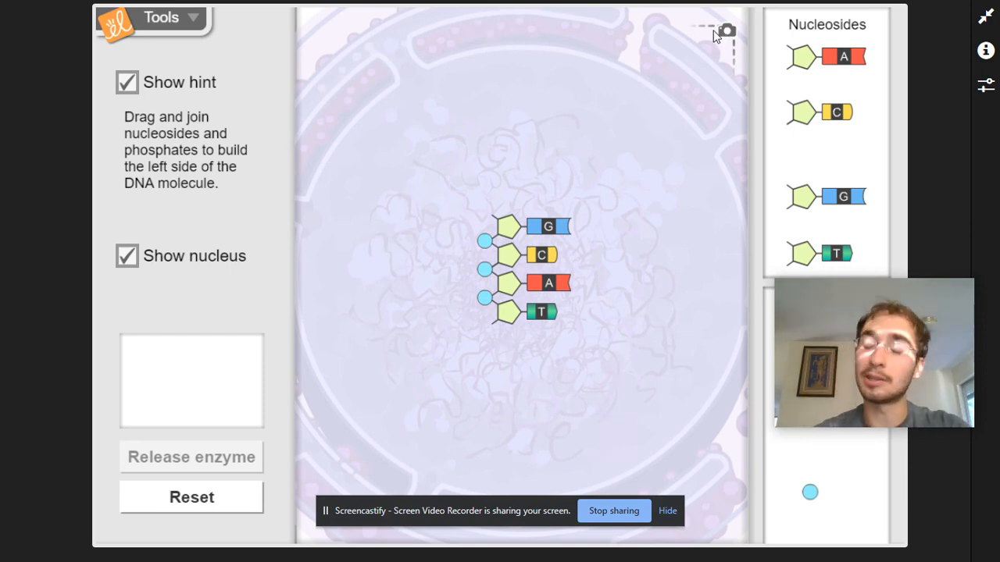
{"action": "mouse_move", "coordinate": [162, 174]}
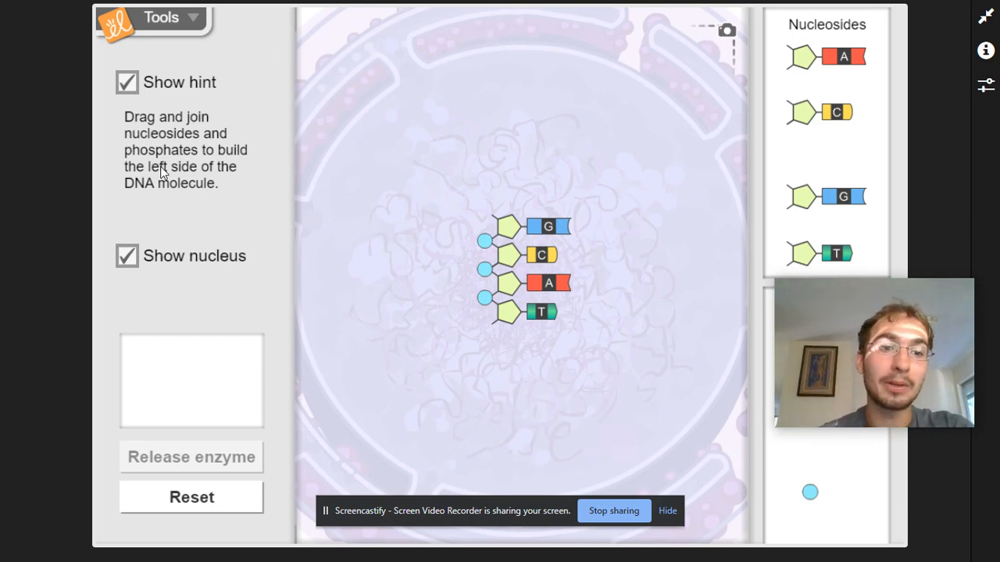
{"action": "mouse_move", "coordinate": [180, 159]}
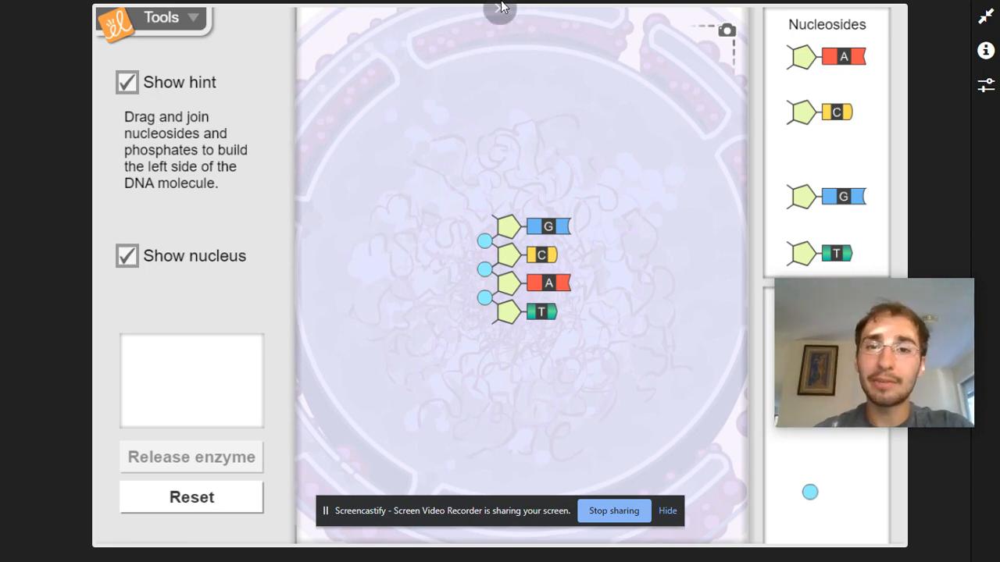
{"action": "mouse_move", "coordinate": [566, 40]}
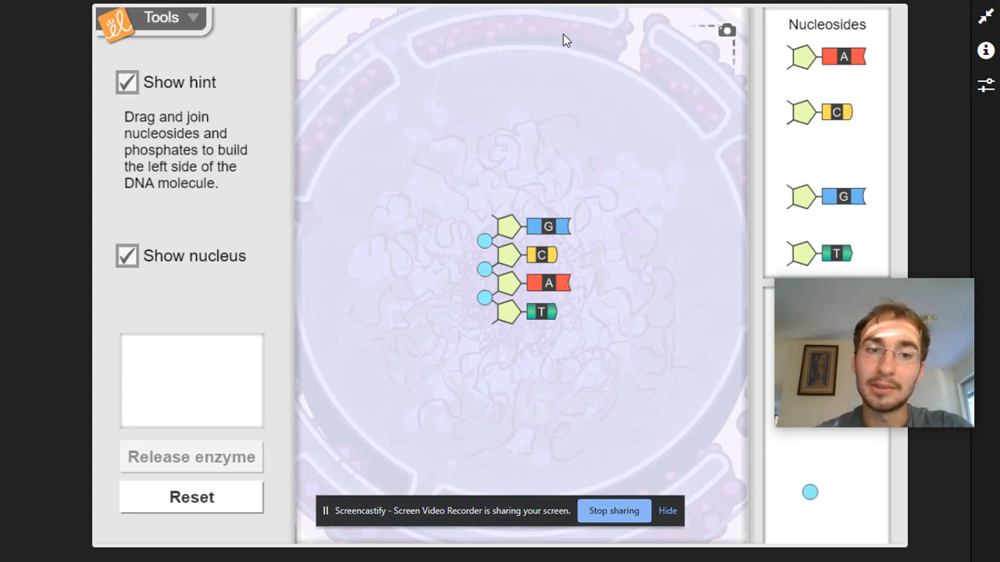
{"action": "left_click", "coordinate": [127, 256]}
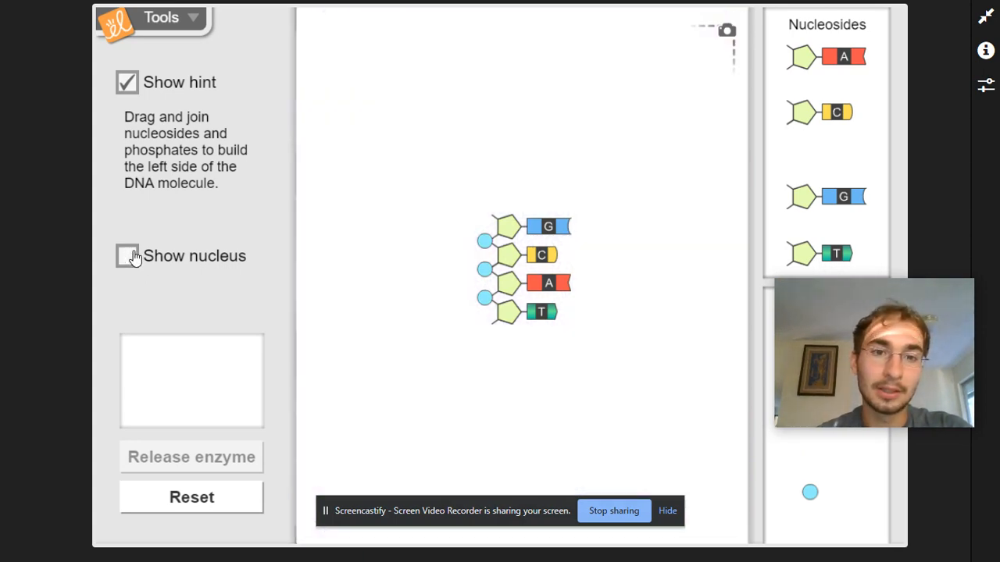
{"action": "left_click", "coordinate": [127, 256]}
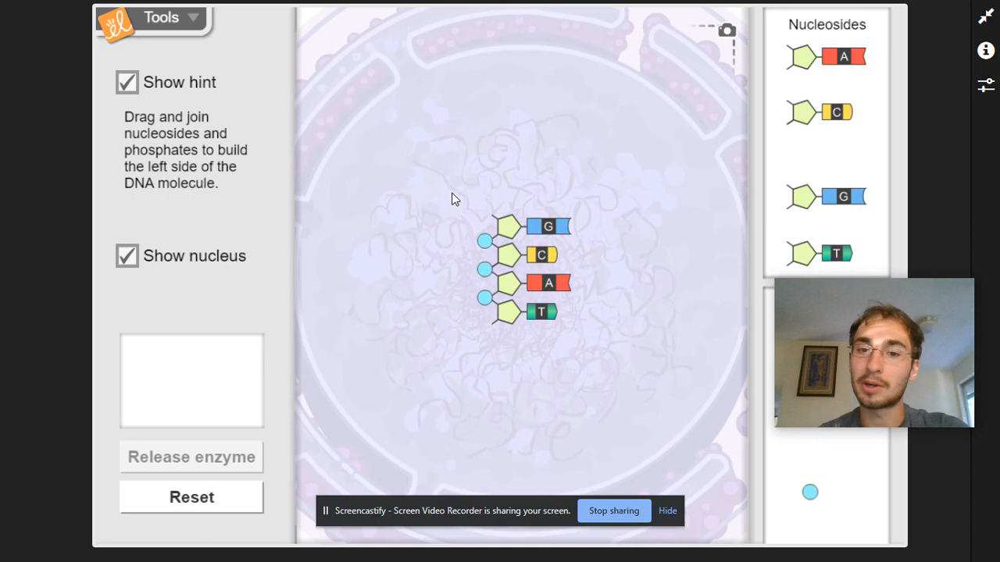
{"action": "mouse_move", "coordinate": [501, 331]}
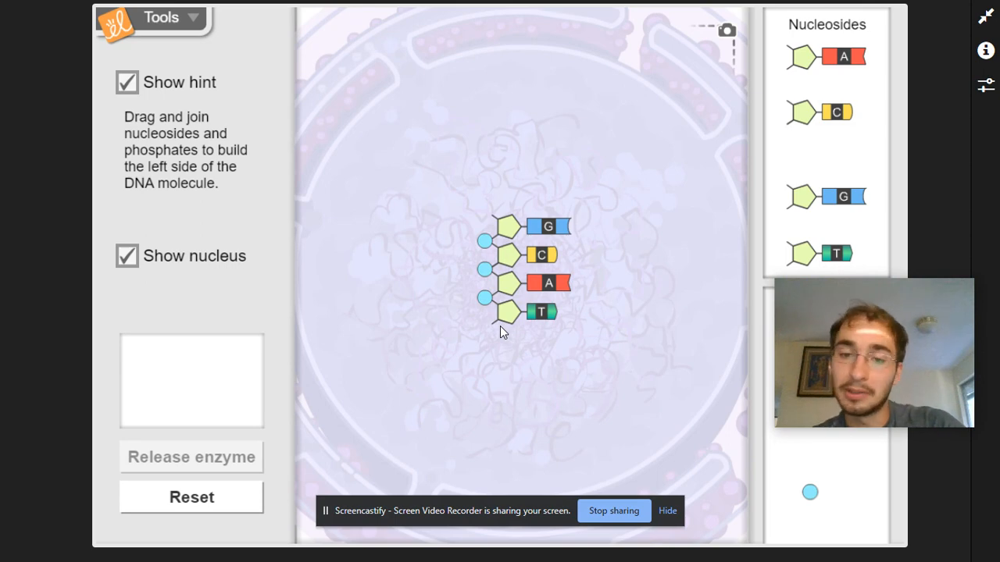
{"action": "mouse_move", "coordinate": [295, 409]}
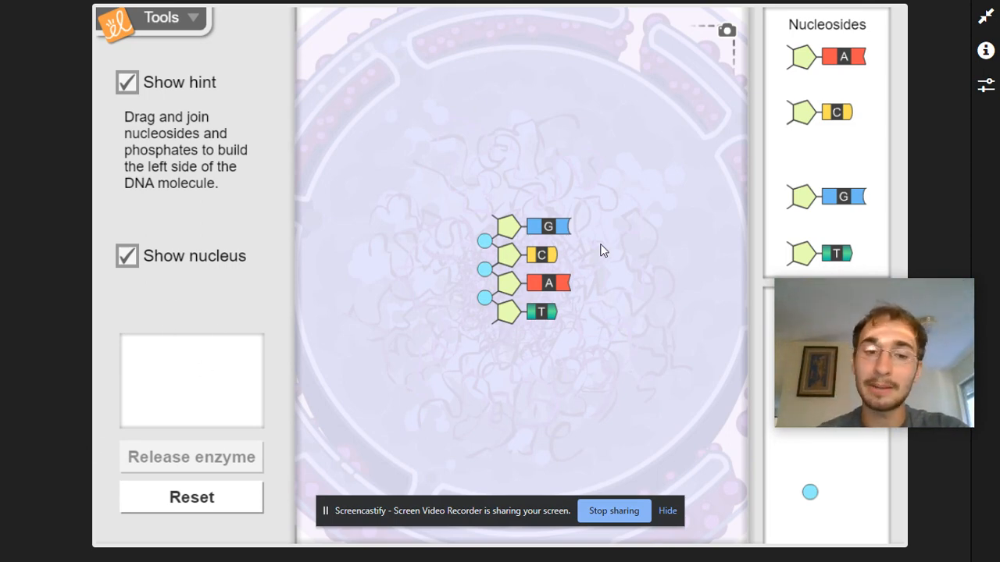
{"action": "mouse_move", "coordinate": [264, 398]}
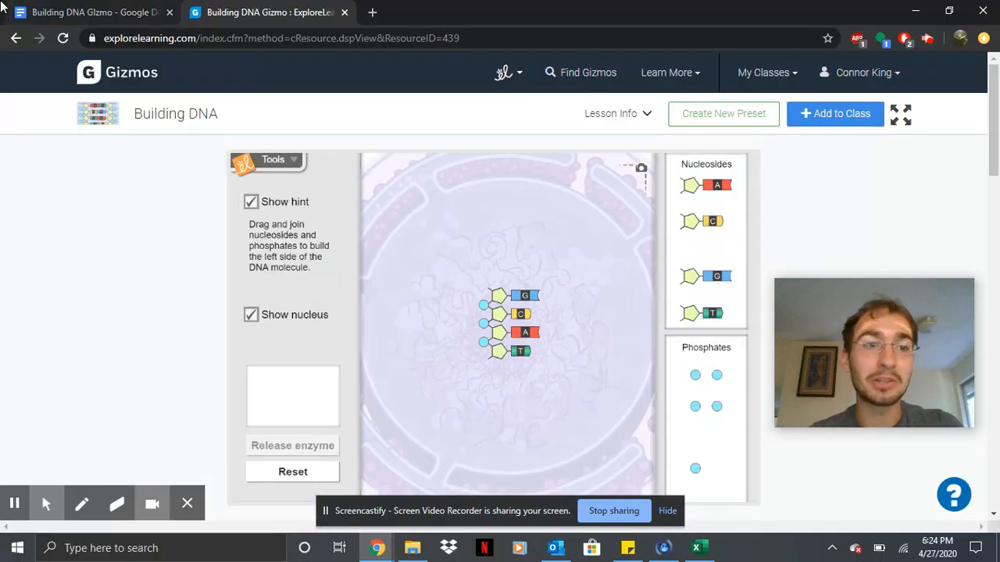
Step: Review the worksheet's Activity A and B instructions down to the warm-up questions
{"action": "left_click", "coordinate": [94, 12]}
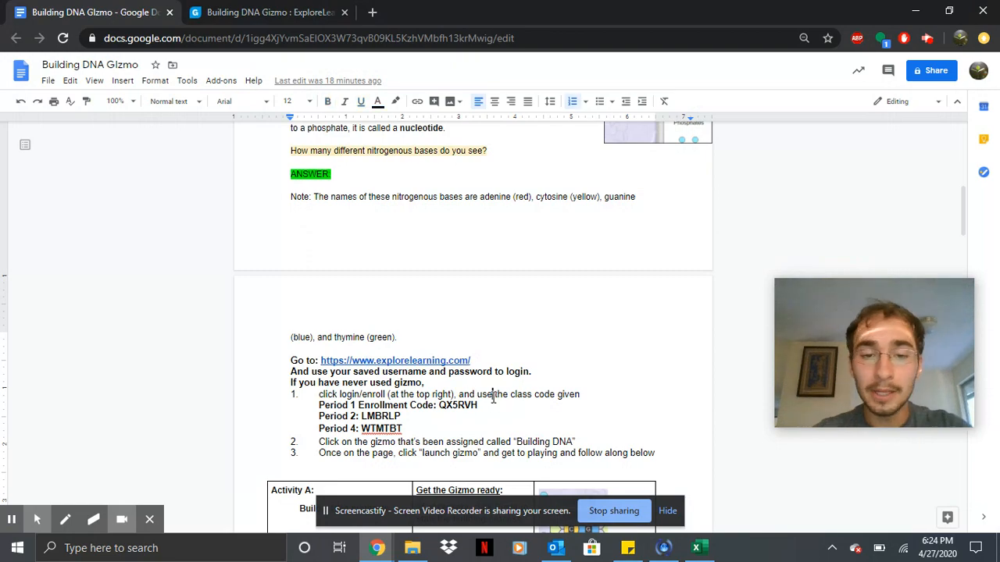
{"action": "scroll", "scroll_direction": "down", "scroll_amount": 3}
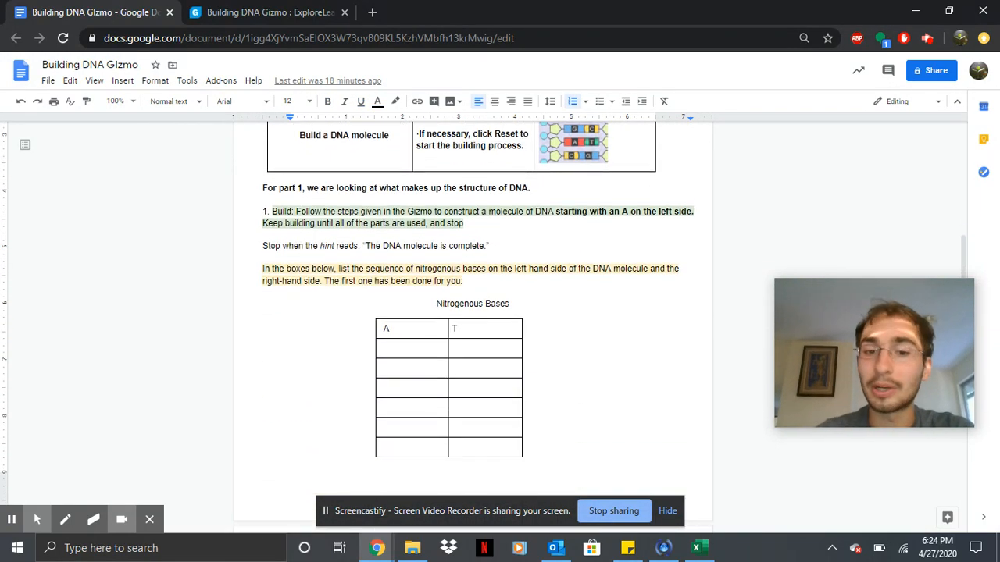
{"action": "scroll", "scroll_direction": "down", "scroll_amount": 3}
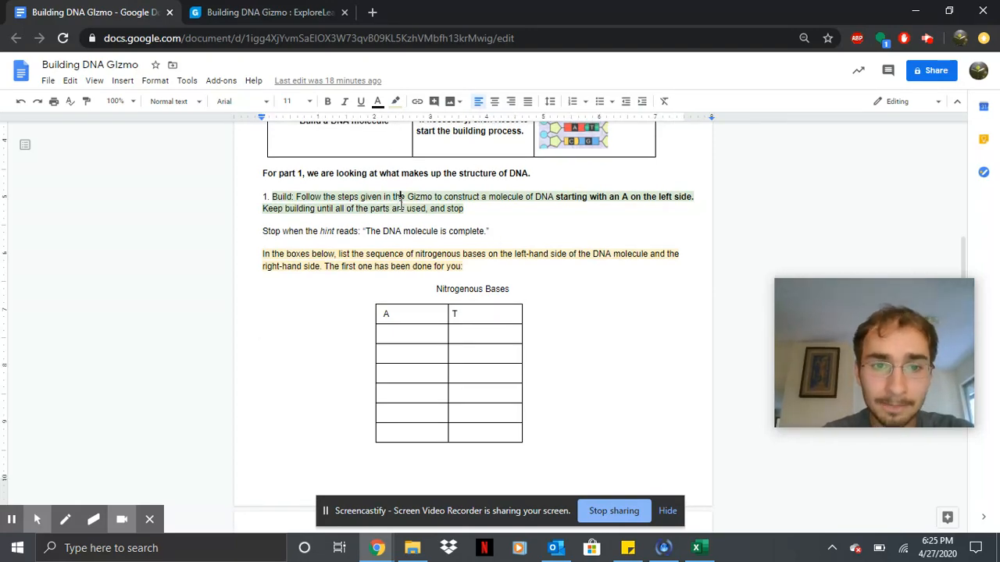
{"action": "scroll", "scroll_direction": "down", "scroll_amount": 3}
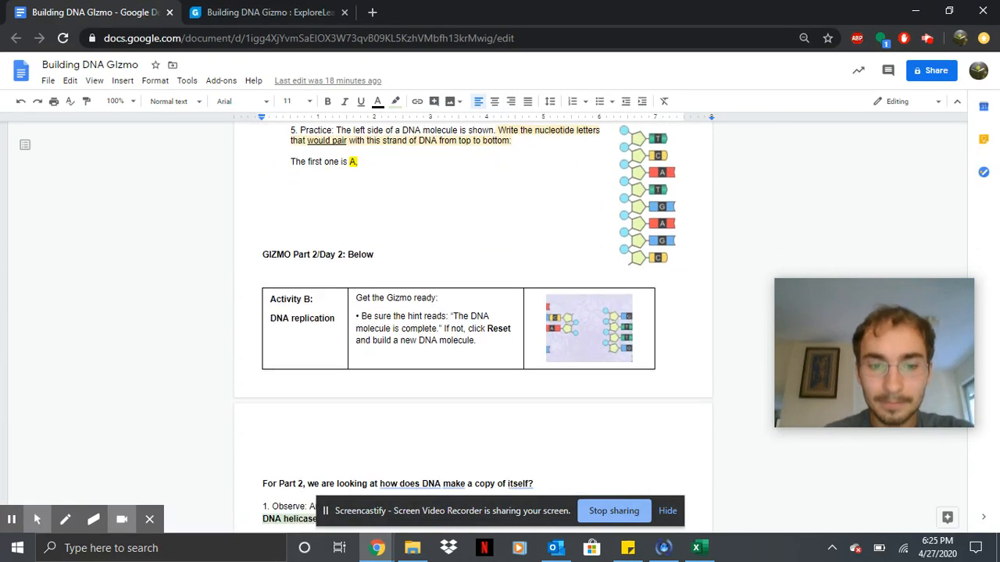
{"action": "scroll", "scroll_direction": "down", "scroll_amount": 3}
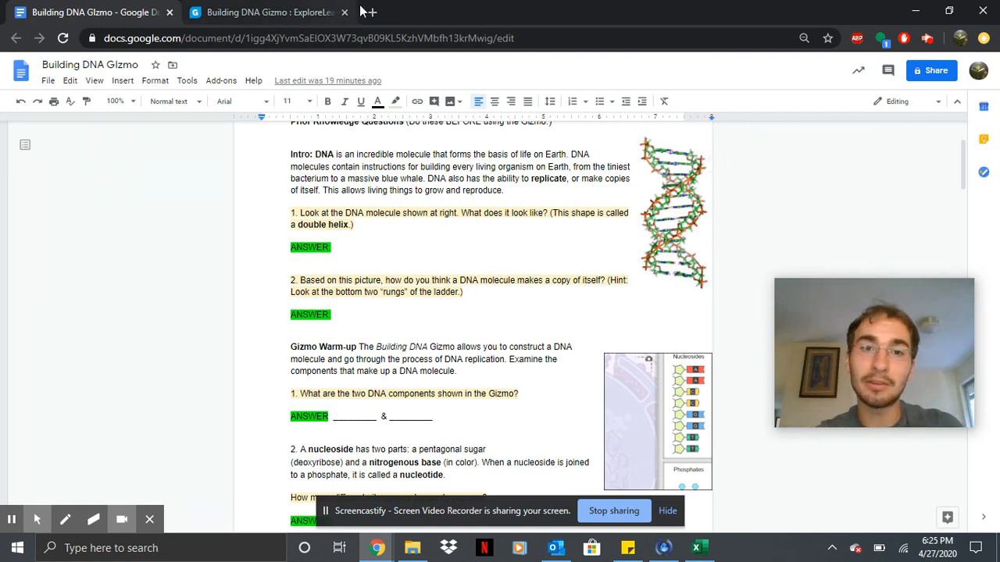
Step: Search Google for snow white and scroll the results
{"action": "type", "text": "snow white"}
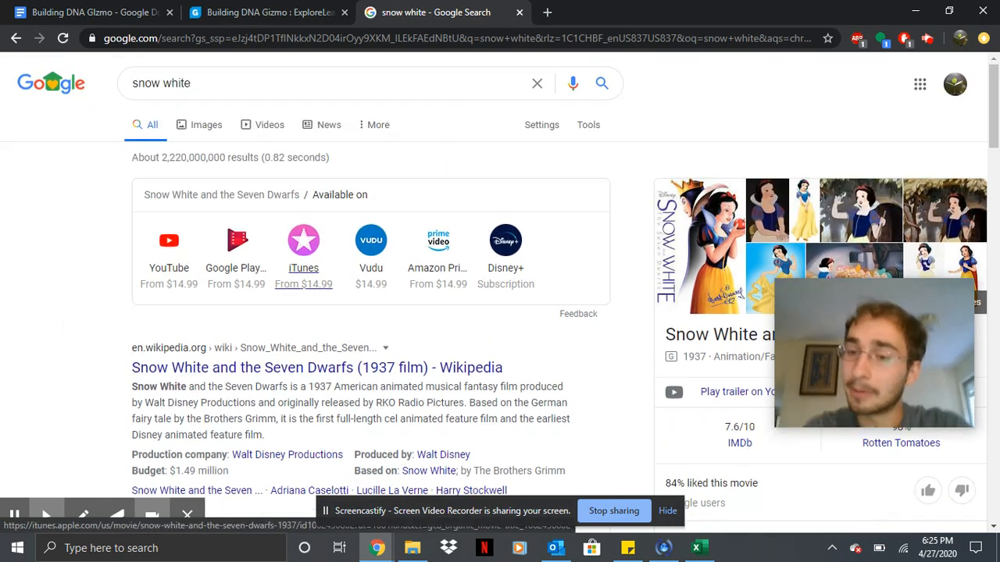
{"action": "scroll", "scroll_direction": "down", "scroll_amount": 3}
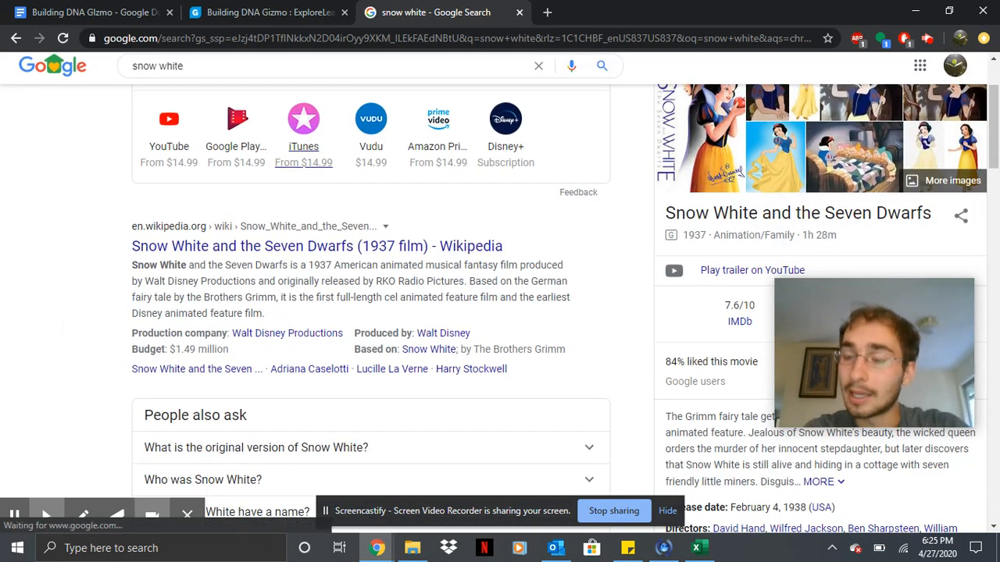